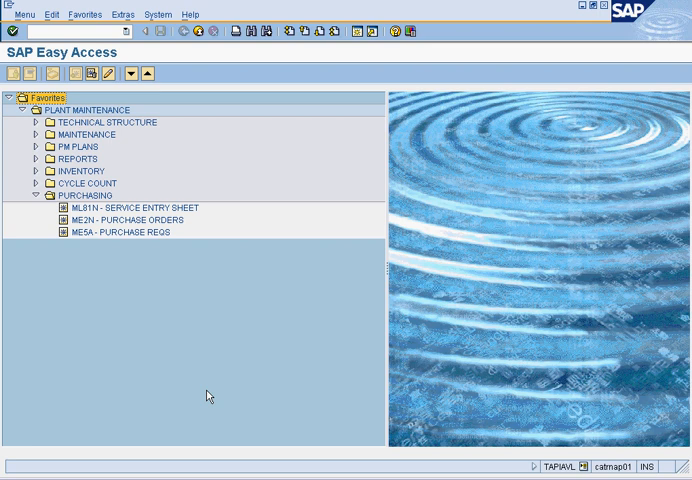
mouse_move(97, 196)
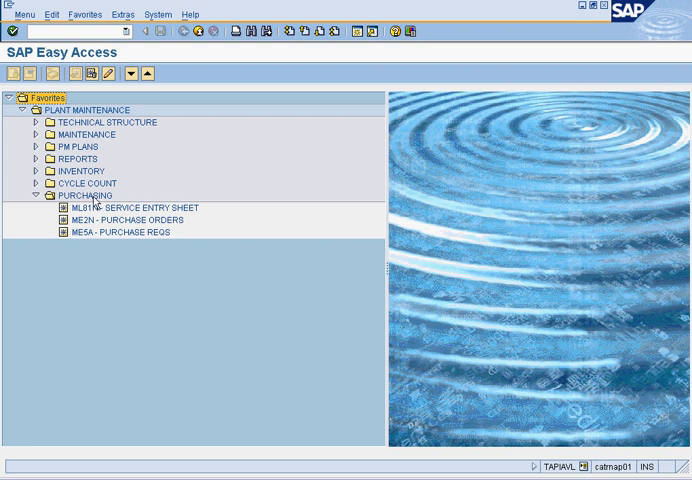
Step: Browse the purchasing favorites toward the stock/requirements list for plant 2507
left_click(87, 196)
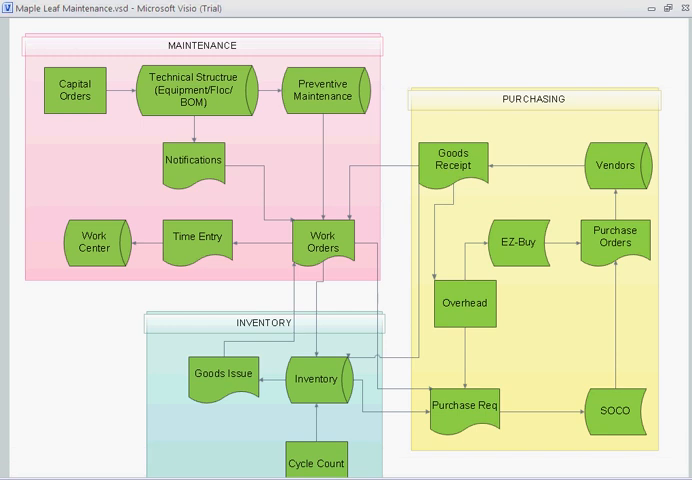
mouse_move(522, 433)
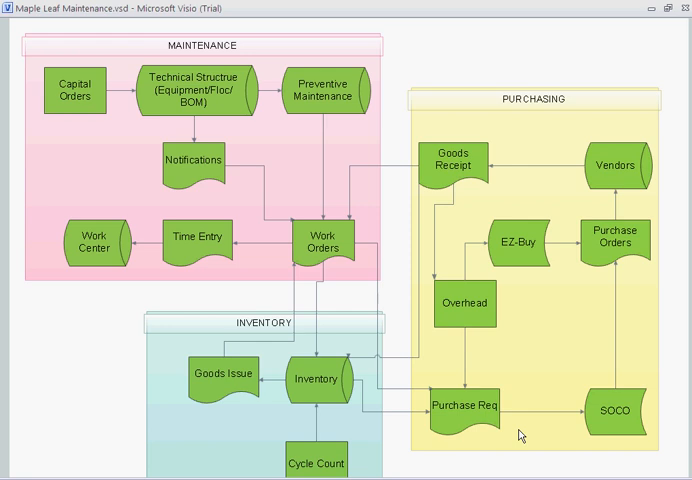
mouse_move(643, 206)
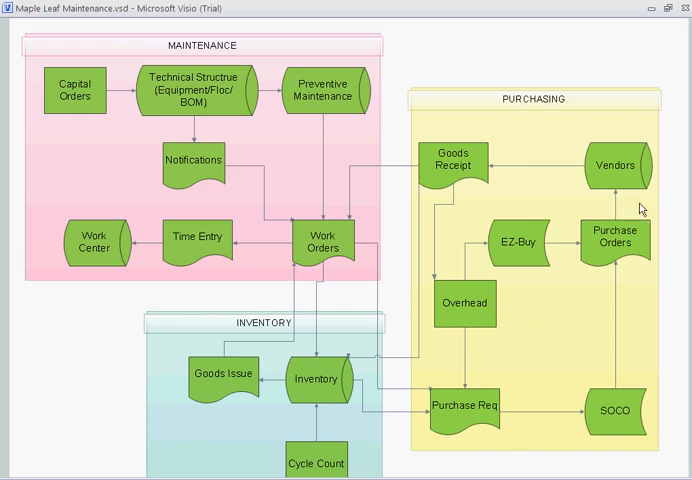
mouse_move(605, 326)
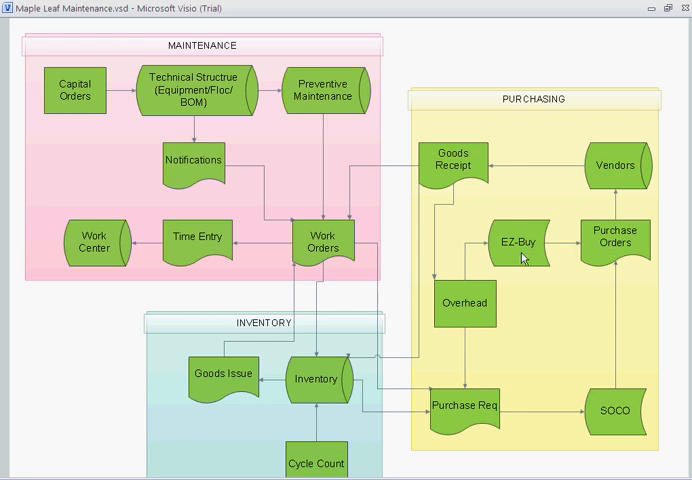
mouse_move(555, 368)
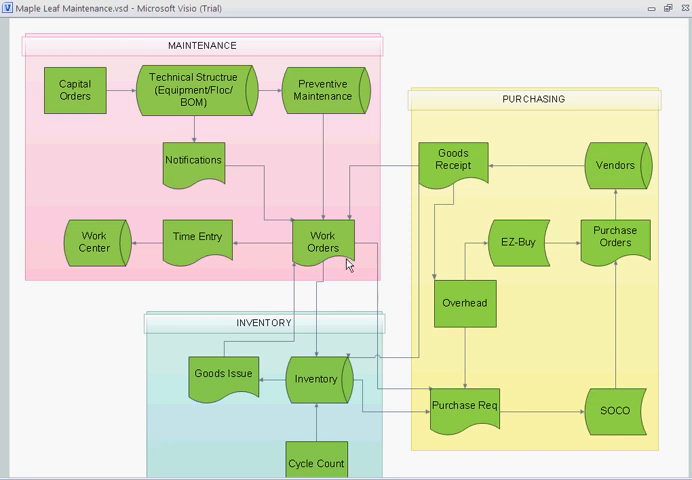
mouse_move(483, 315)
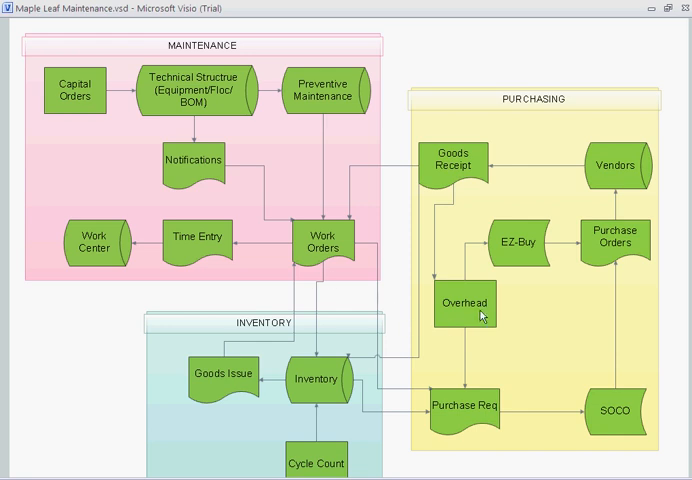
mouse_move(481, 320)
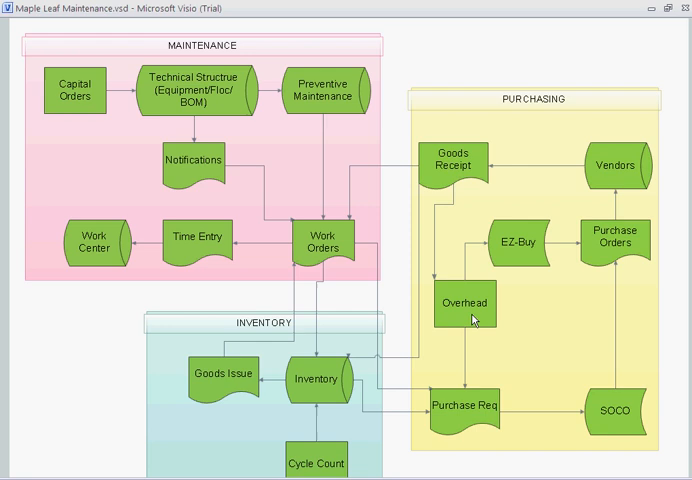
mouse_move(598, 412)
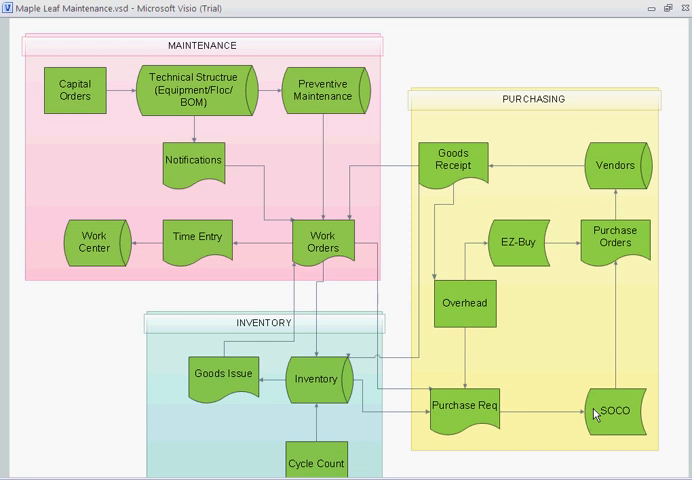
mouse_move(597, 410)
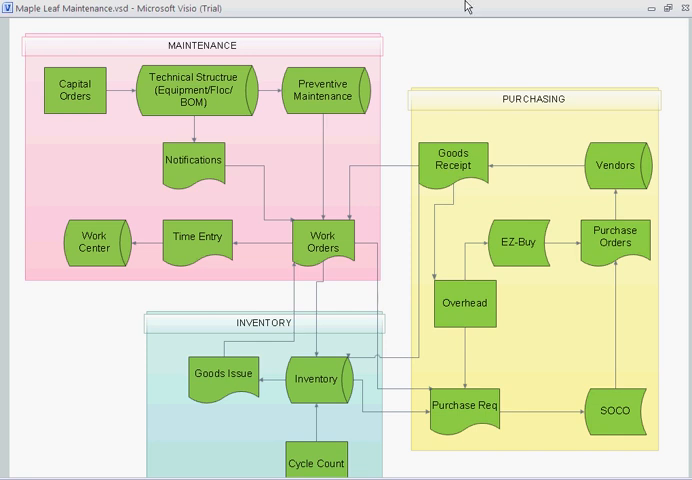
mouse_move(465, 196)
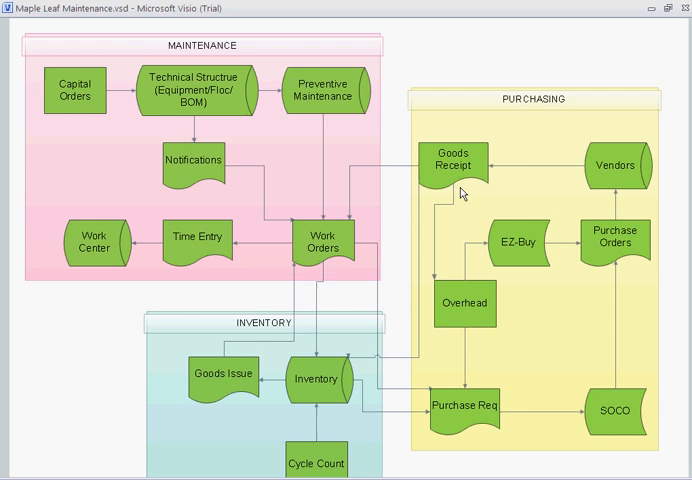
mouse_move(389, 200)
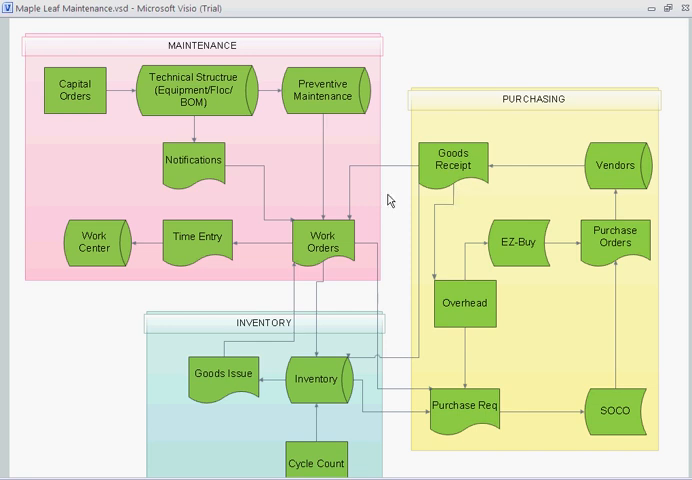
mouse_move(323, 248)
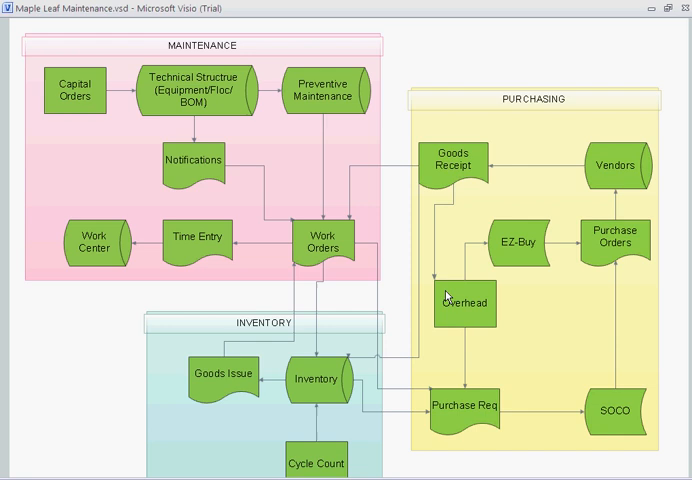
mouse_move(319, 392)
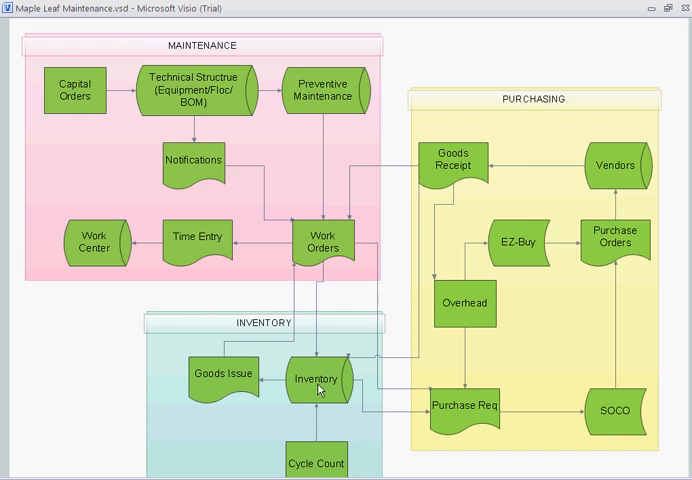
mouse_move(322, 391)
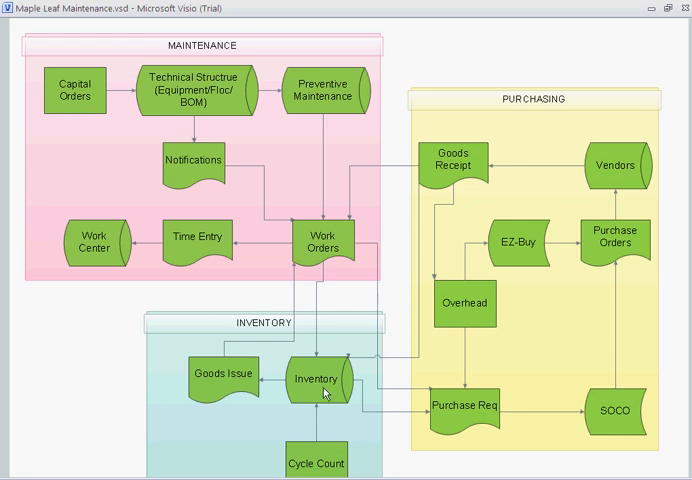
mouse_move(493, 322)
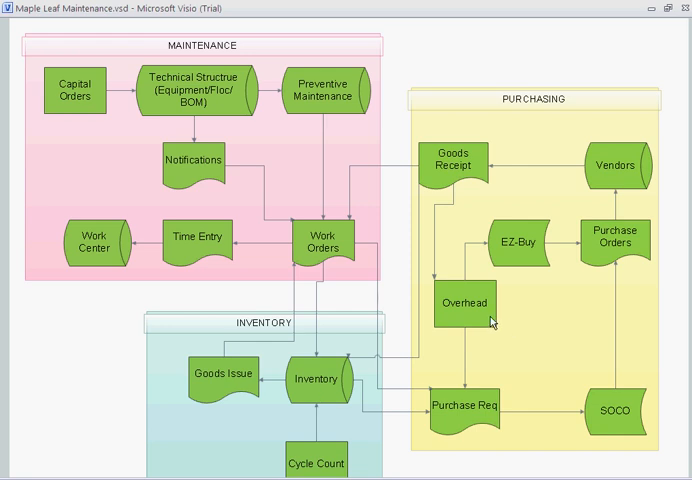
mouse_move(460, 446)
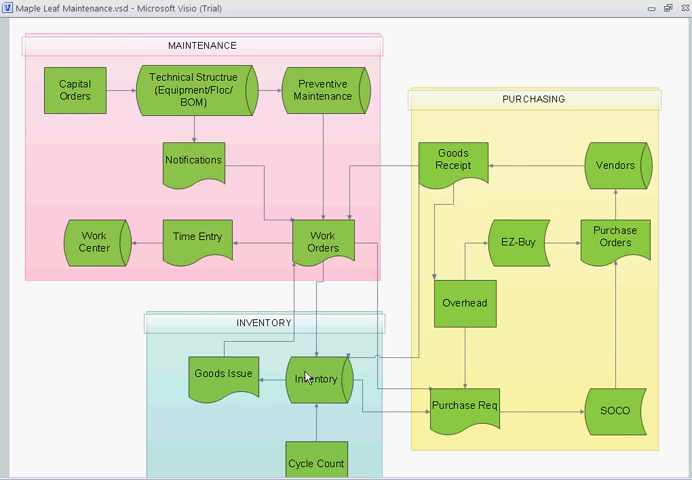
mouse_move(348, 182)
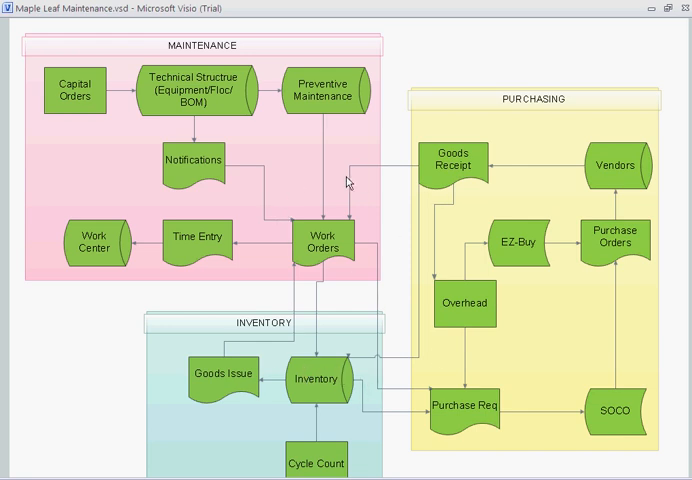
mouse_move(487, 438)
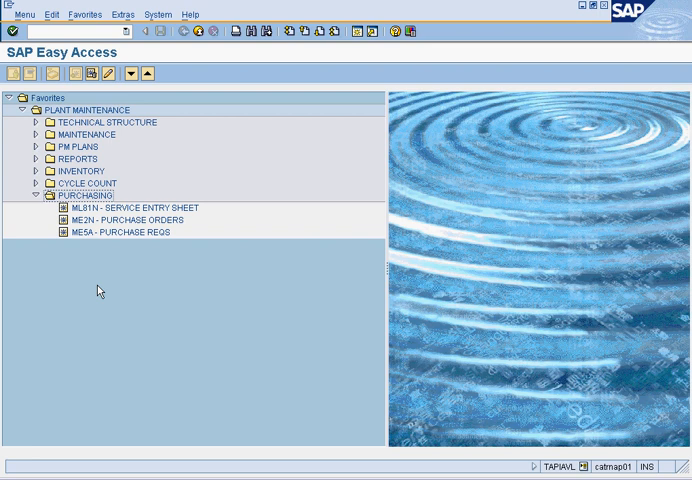
mouse_move(88, 205)
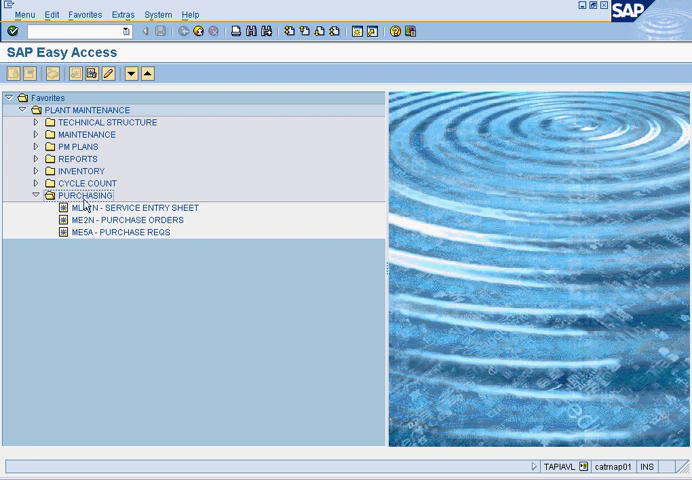
mouse_move(98, 224)
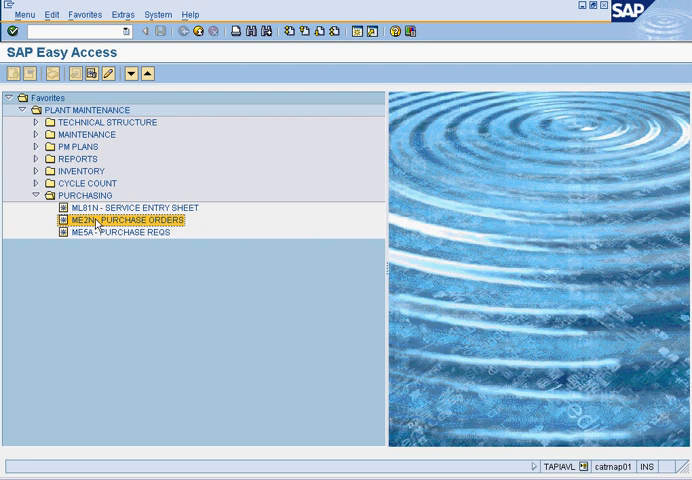
left_click(110, 235)
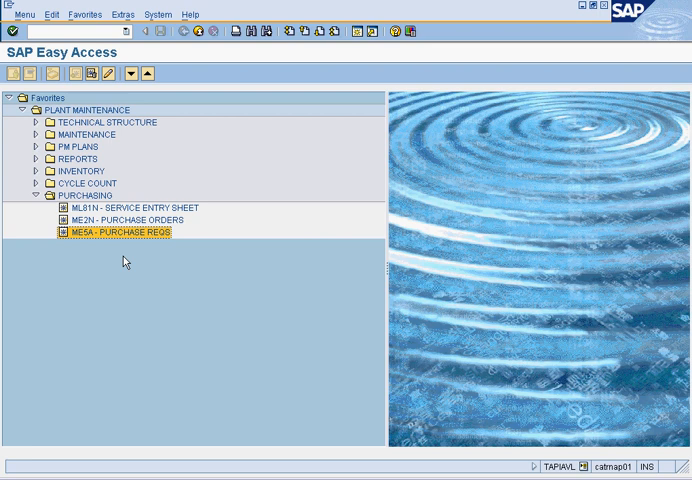
left_click(110, 220)
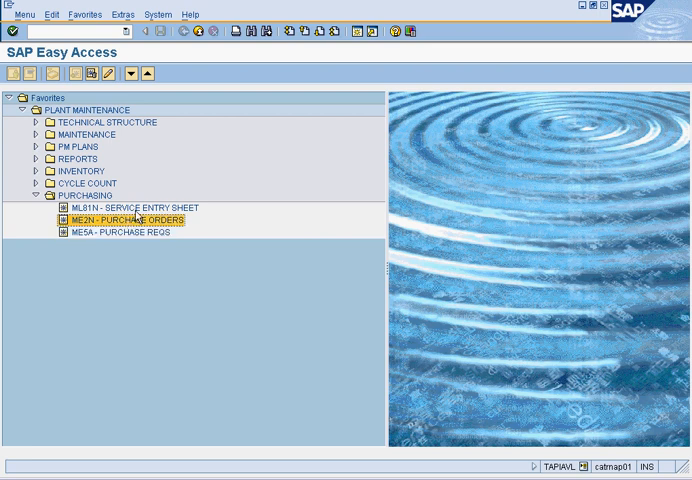
left_click(120, 207)
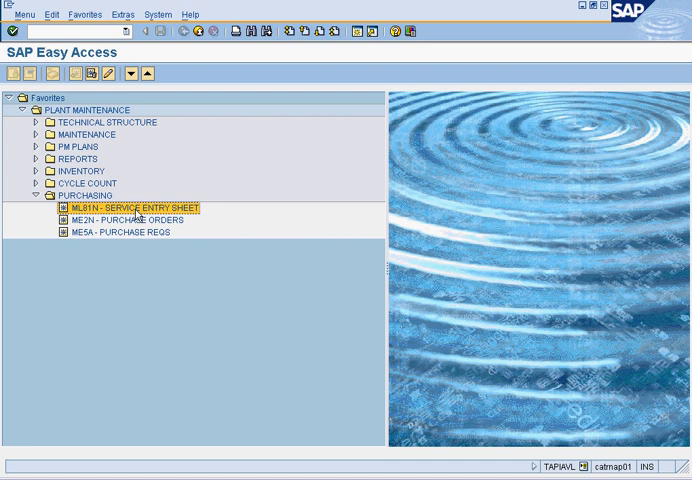
mouse_move(145, 222)
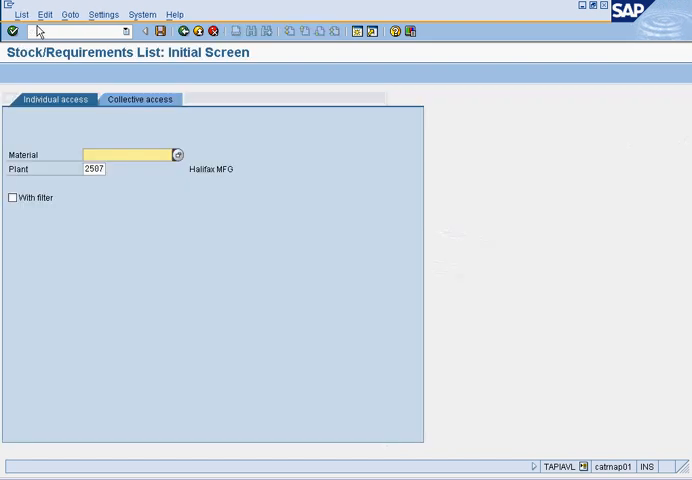
Step: Show the collective list for MRP controller 050, then return to Easy Access
left_click(139, 99)
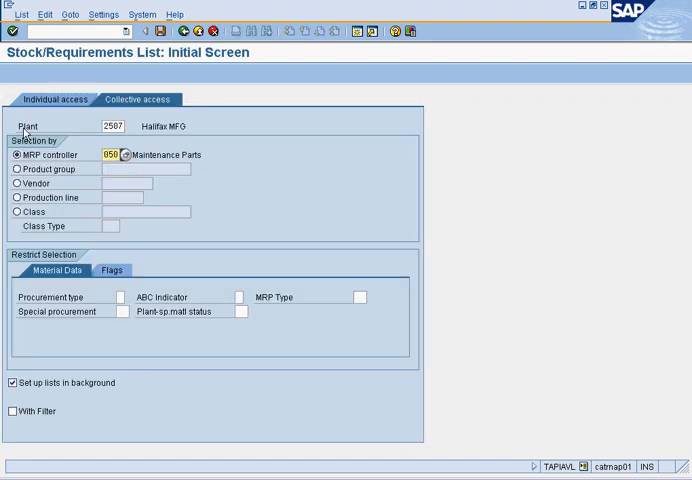
key("Enter")
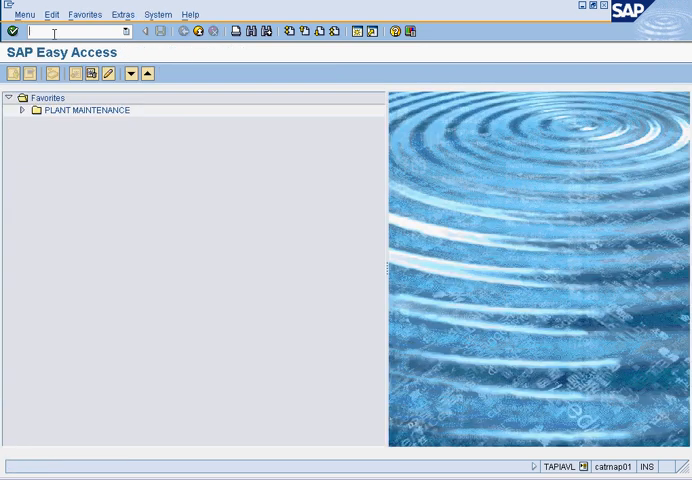
Step: Expand the plant maintenance favorites and open the ME5A purchase requisitions transaction
left_click(22, 112)
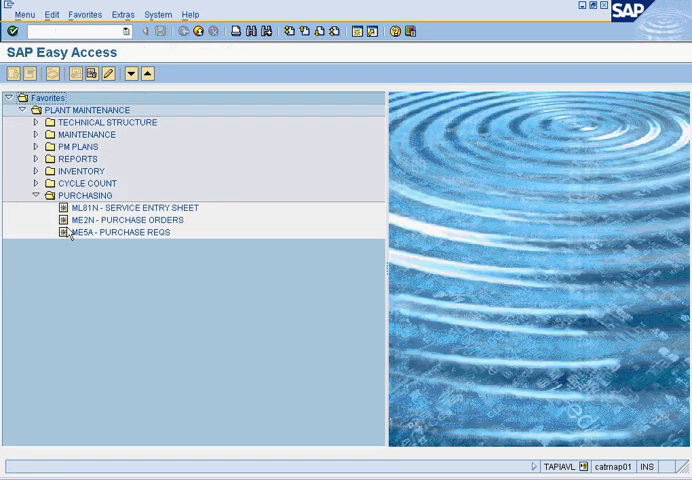
double_click(104, 231)
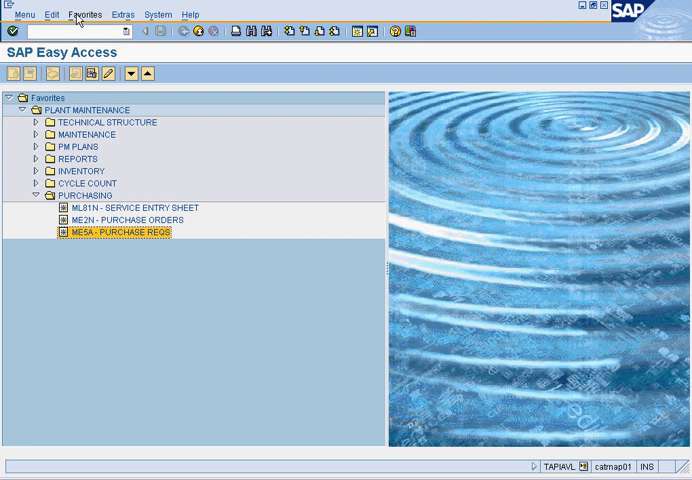
Step: Run MD01 for entire plant 2507, creating seven requisitions, and return to Easy Access
left_click(33, 171)
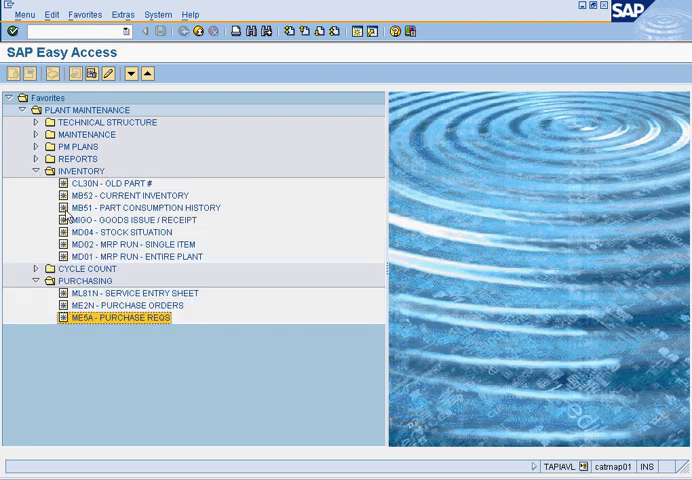
mouse_move(95, 262)
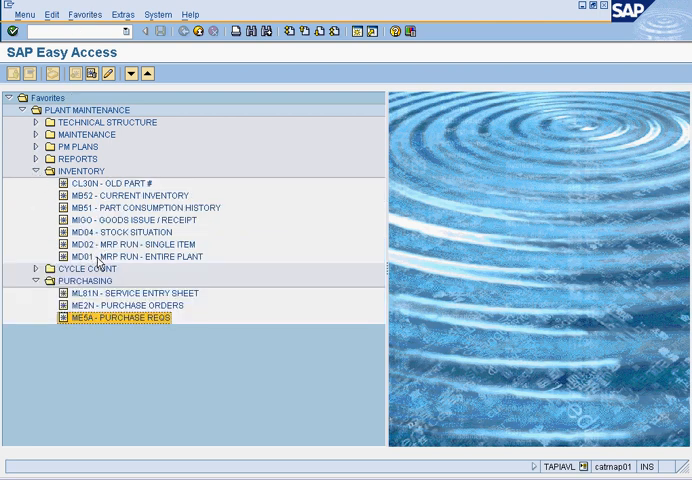
left_click(130, 256)
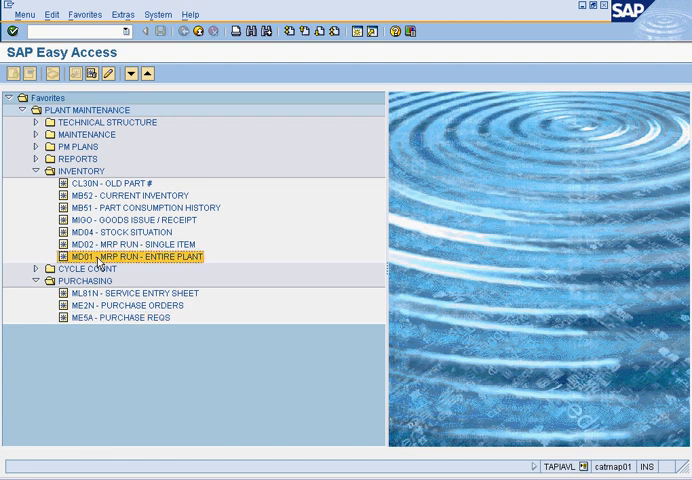
double_click(130, 264)
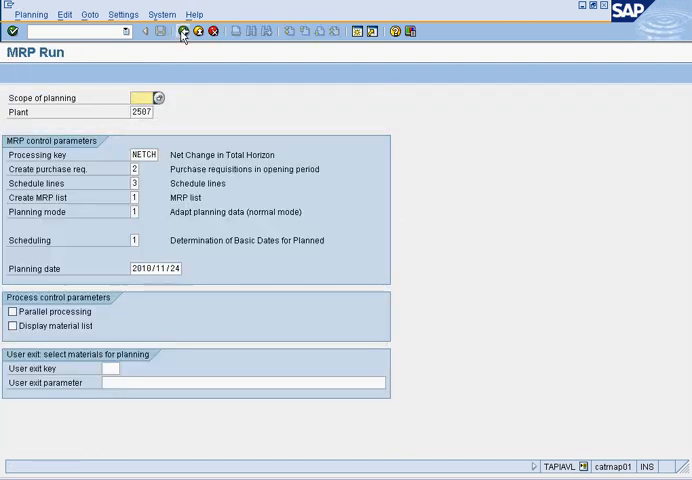
mouse_move(190, 28)
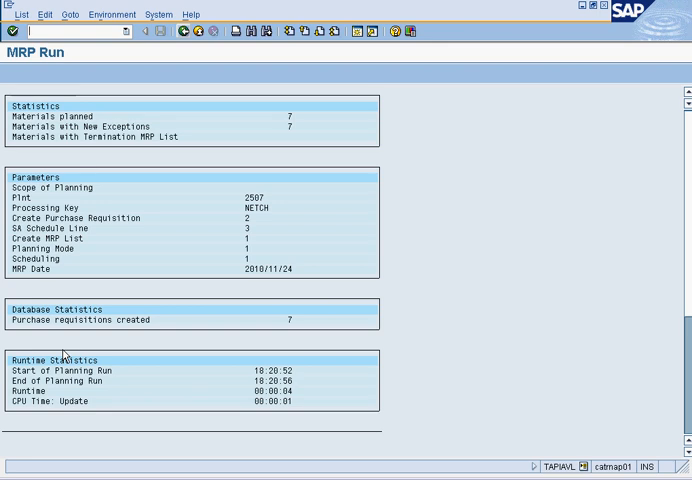
mouse_move(97, 219)
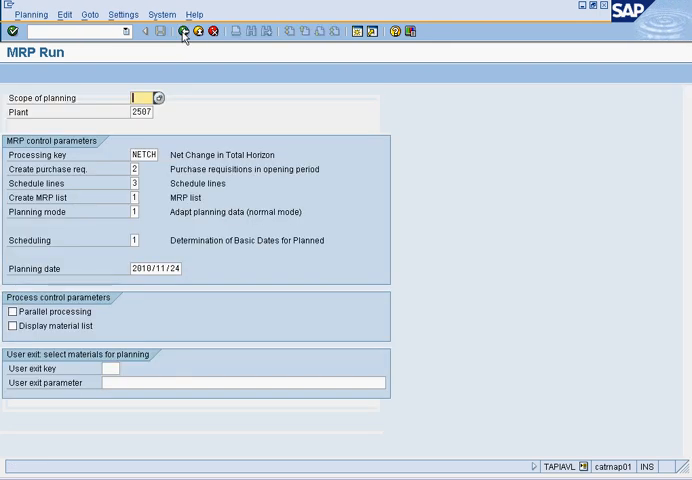
left_click(184, 33)
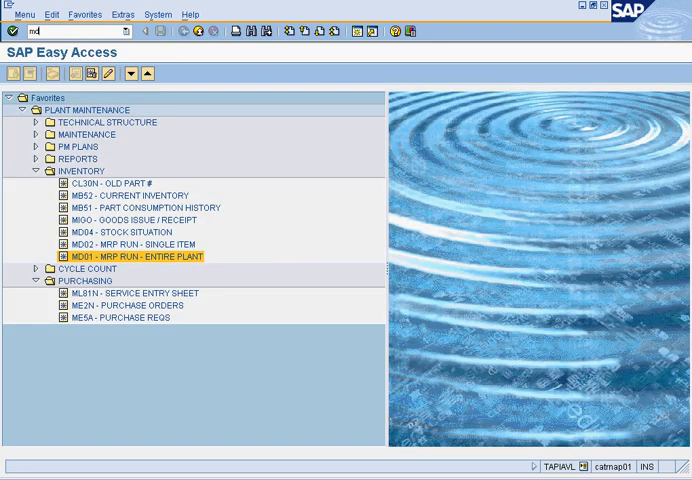
double_click(120, 256)
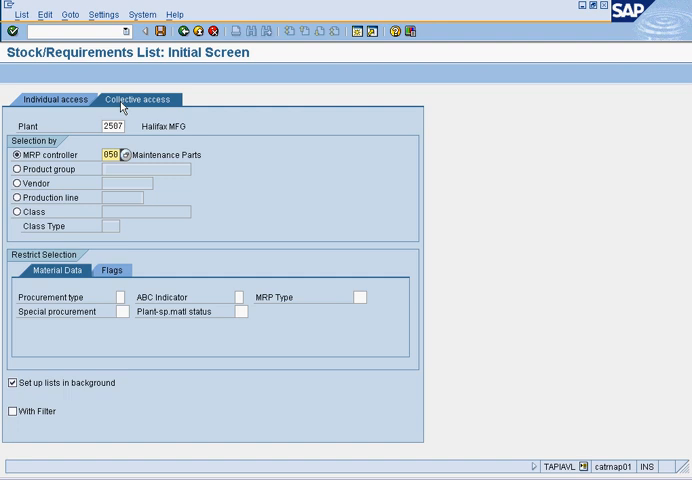
key("Enter")
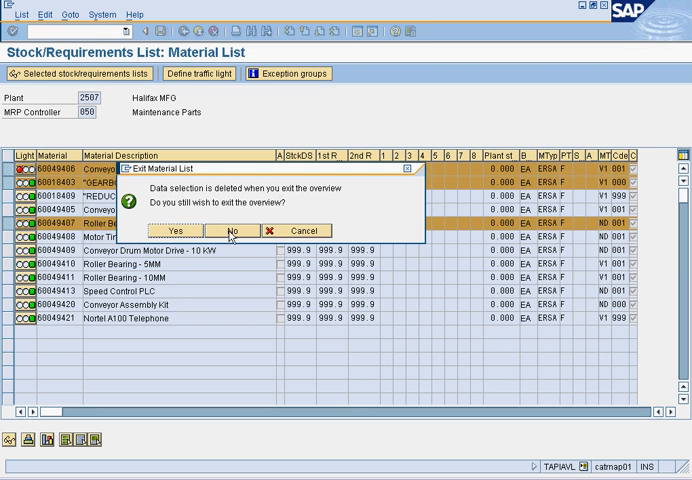
left_click(174, 229)
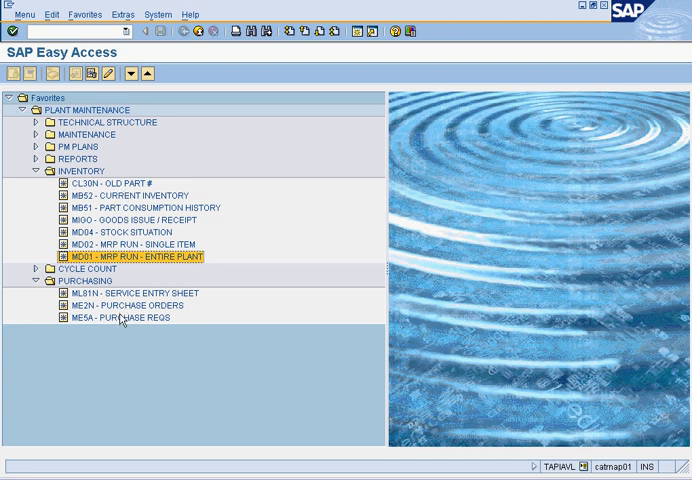
double_click(110, 319)
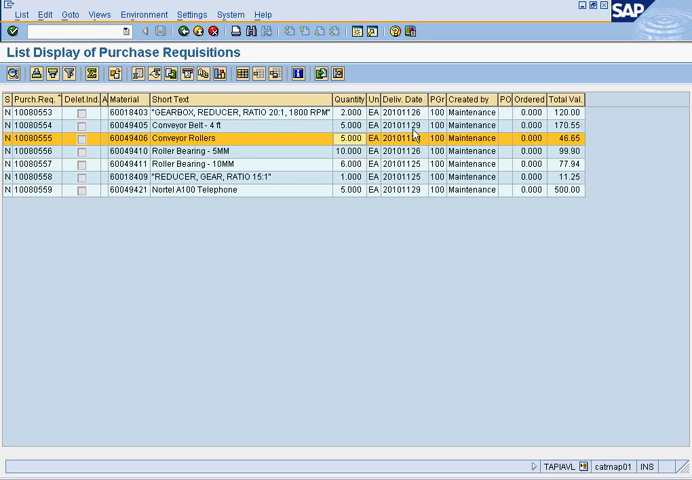
mouse_move(384, 226)
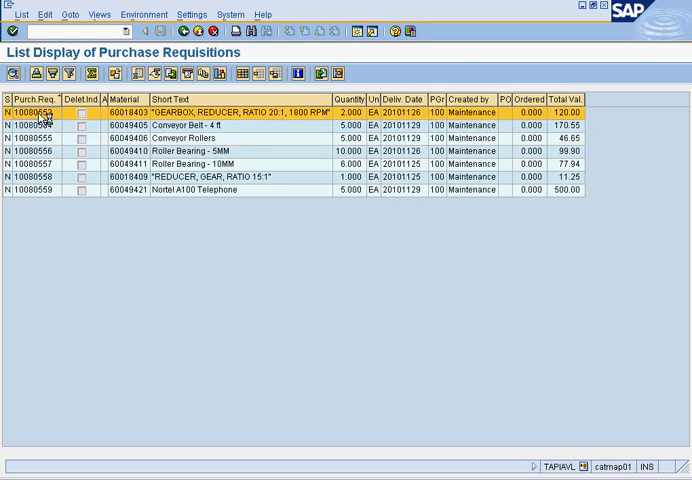
Step: Open purchase requisition 10080553 with its gearbox reducer item
double_click(45, 113)
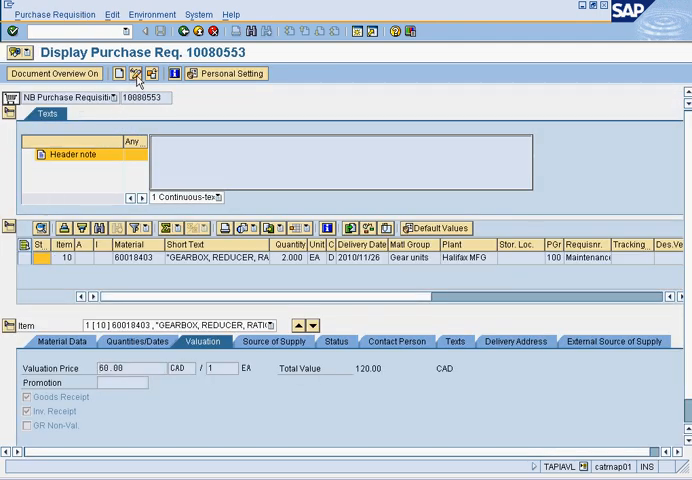
Step: Delete the gearbox reducer item from requisition 10080553 in change mode
left_click(136, 73)
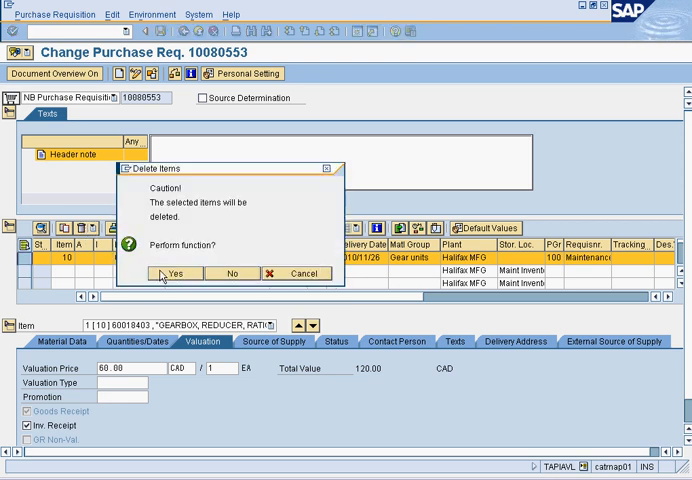
left_click(182, 273)
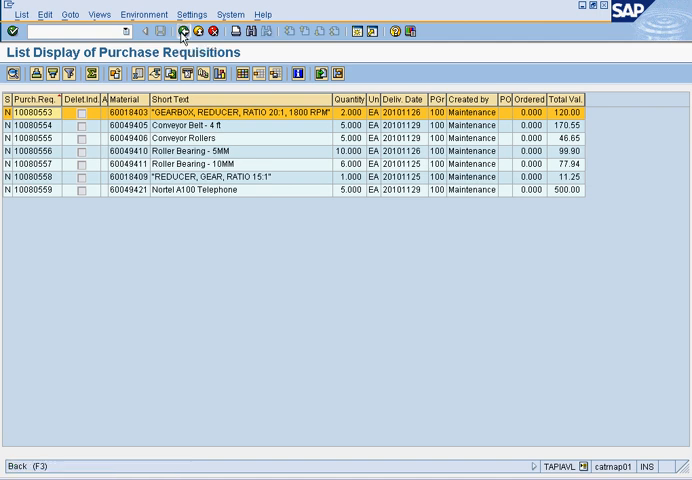
Step: Run MD07 for plant 2507, MRP controller 050, listing 12 materials
left_click(189, 31)
type("md0")
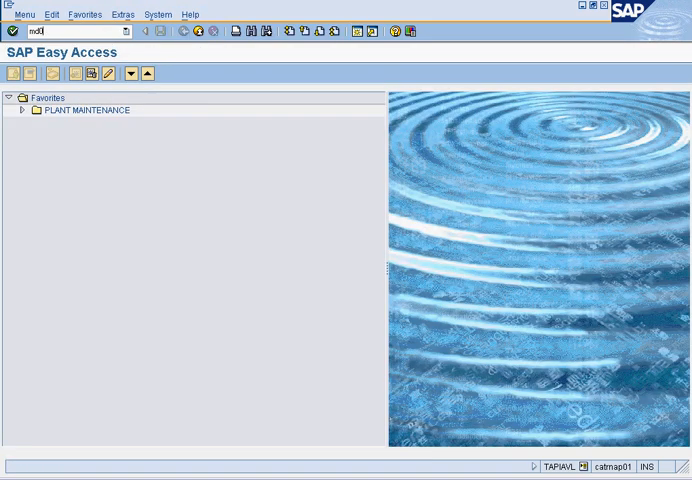
key("Enter")
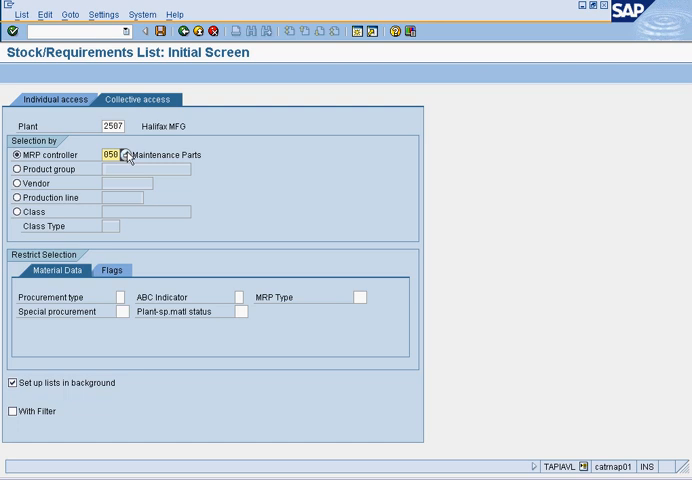
key("Enter")
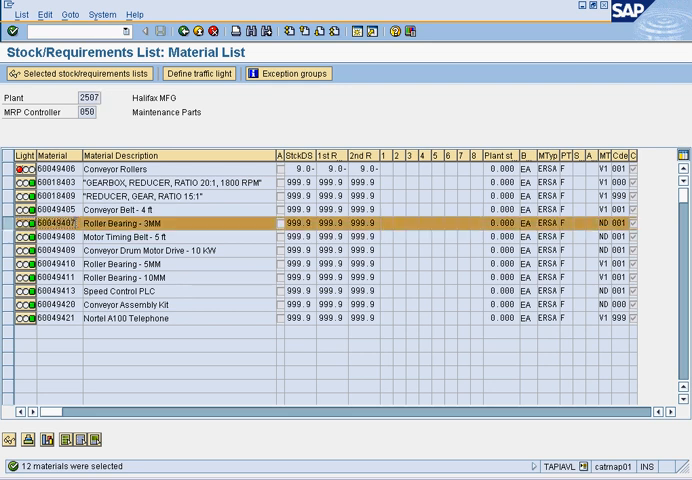
mouse_move(308, 104)
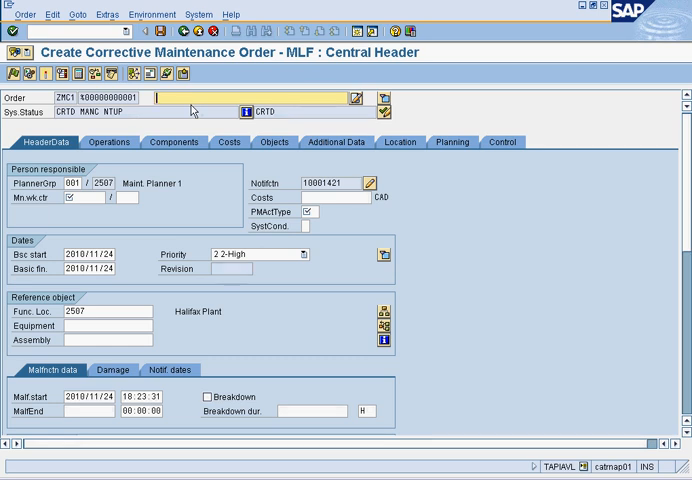
Step: Fill in 'Order Parts Test', work center MECH, and component 60049407 with quantity 1
type("Bo")
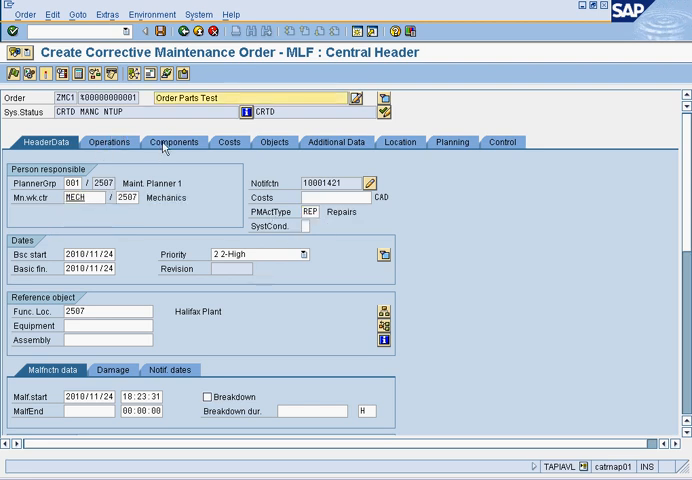
left_click(173, 141)
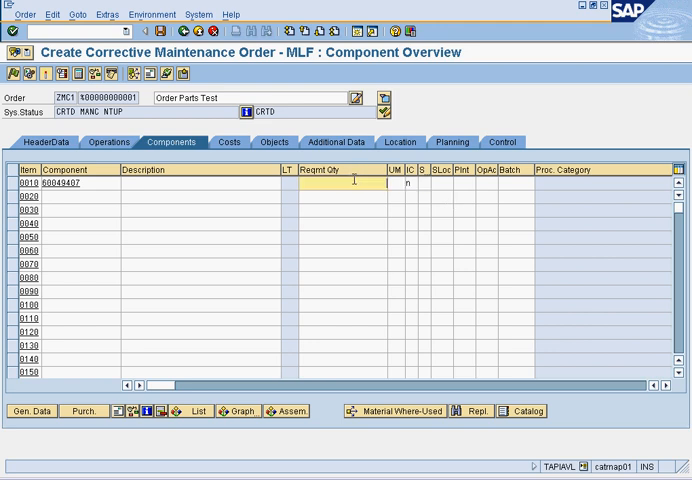
type("1")
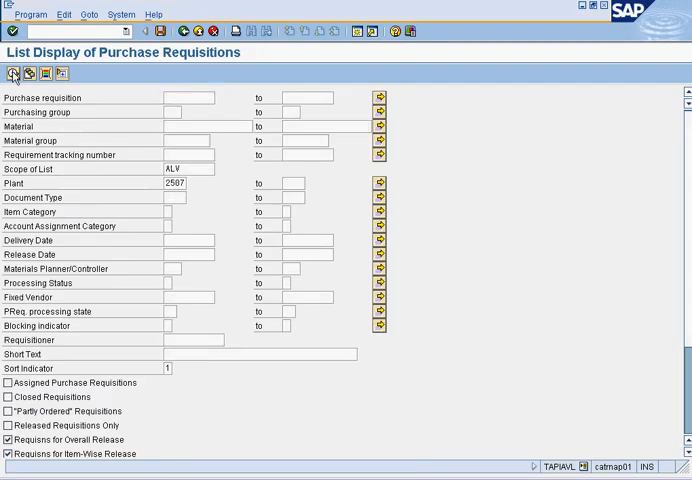
Step: Execute ME5A for plant 2507 and open requisition 10080560 for Roller Bearing 3MM
left_click(11, 74)
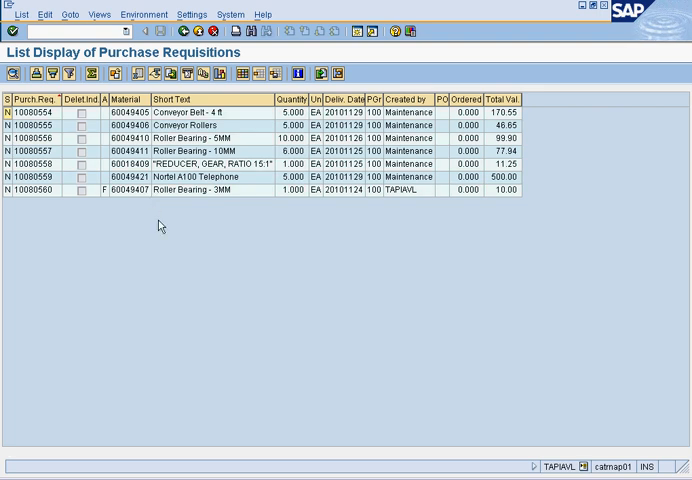
mouse_move(112, 204)
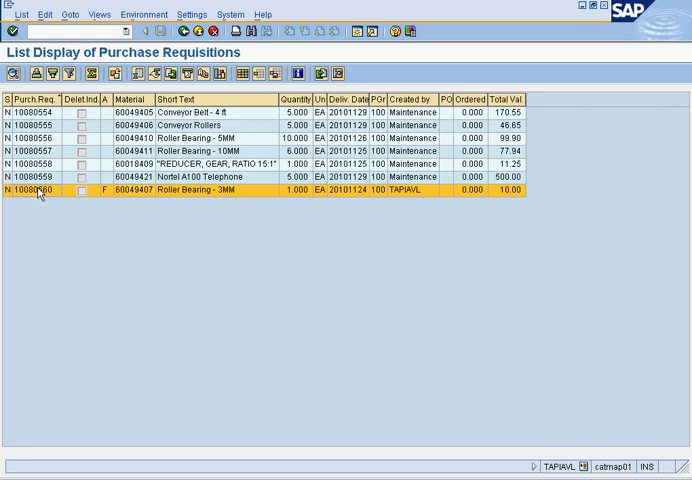
double_click(50, 192)
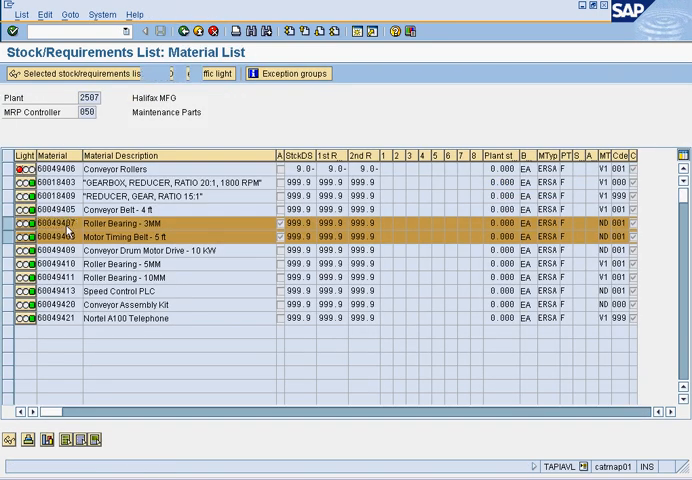
Step: Open the stock details for material 60049407
double_click(110, 222)
type("me")
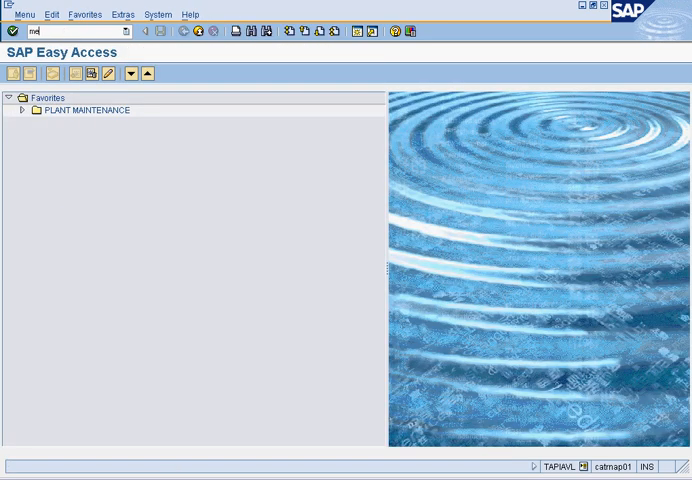
Step: In ME51N, enter item material 60049408, account assignment K, quantity 1, delivery 2010/12/01
type("51n")
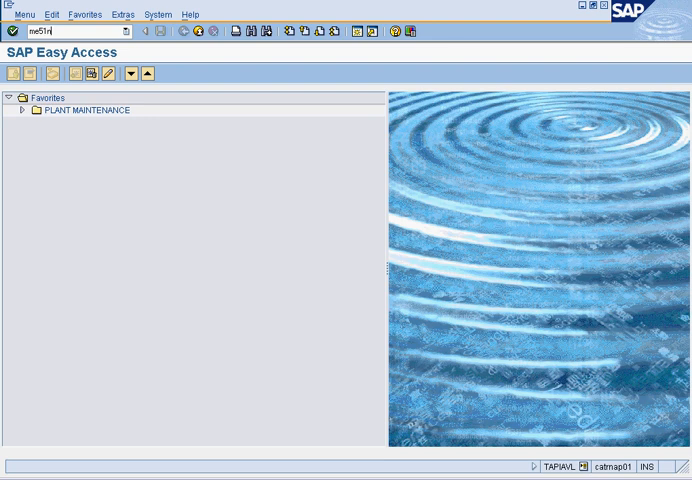
key("Enter")
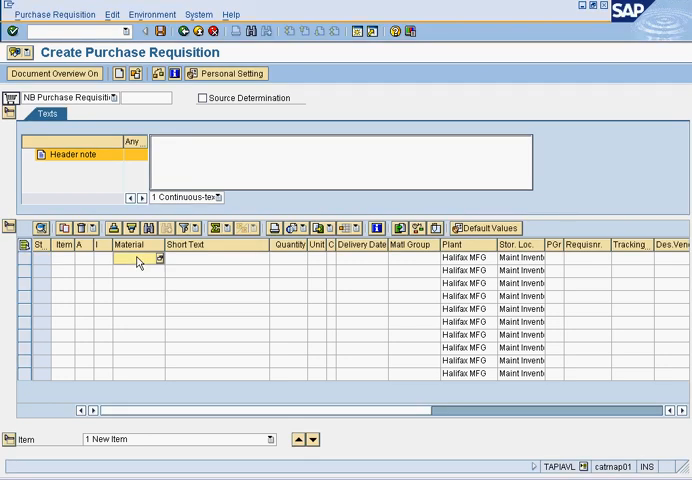
type("60049408")
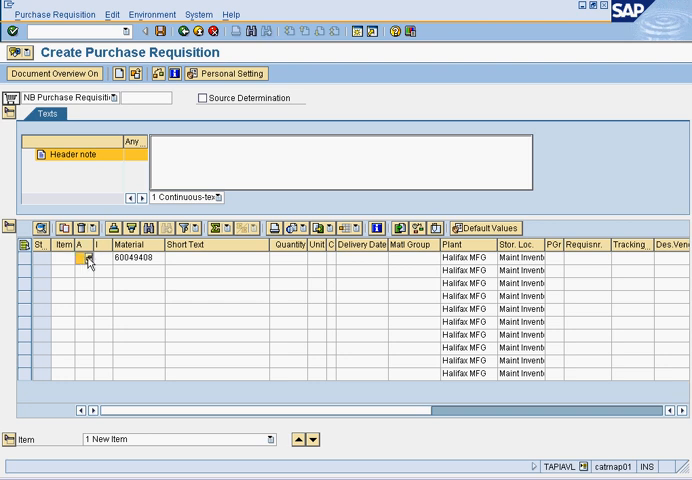
left_click(80, 257)
type("K")
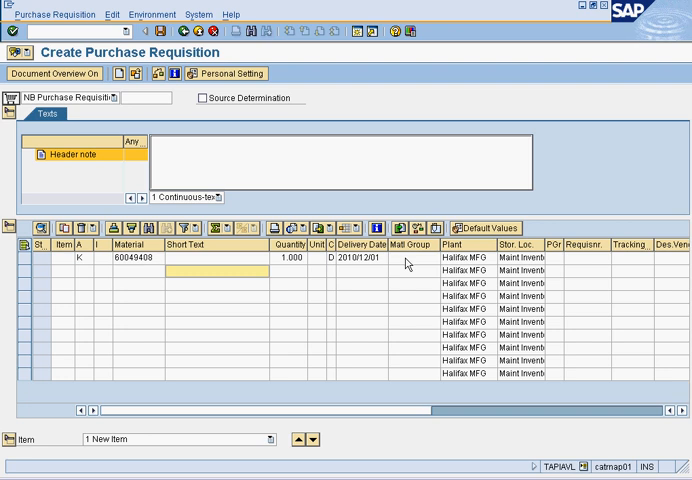
left_click(428, 259)
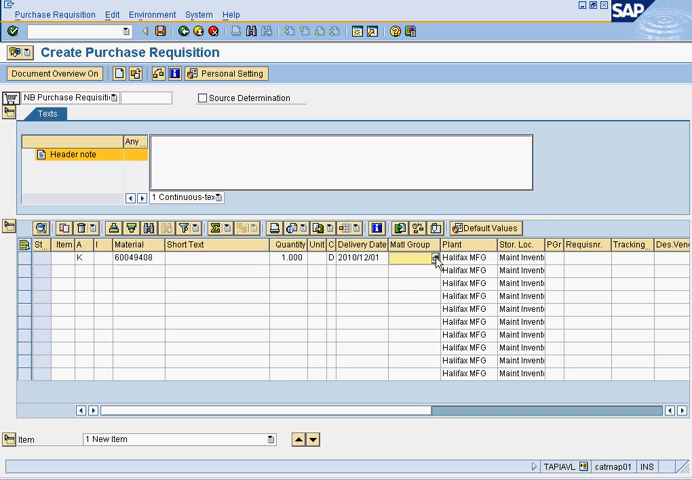
Step: Pick material group 20111611 from the Material Group hit list
left_click(430, 258)
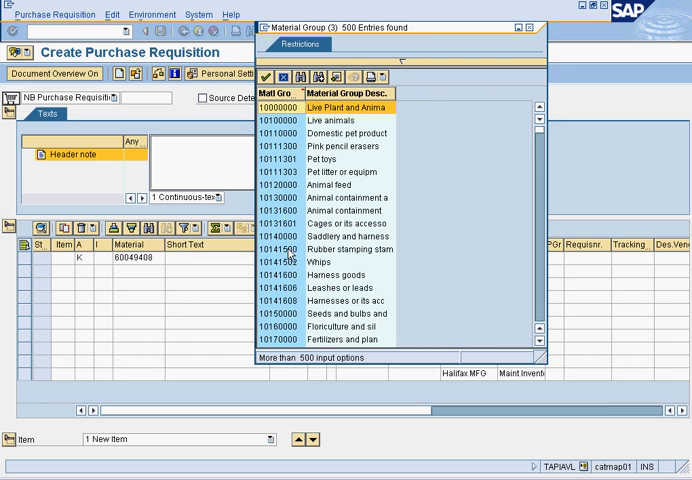
mouse_move(287, 314)
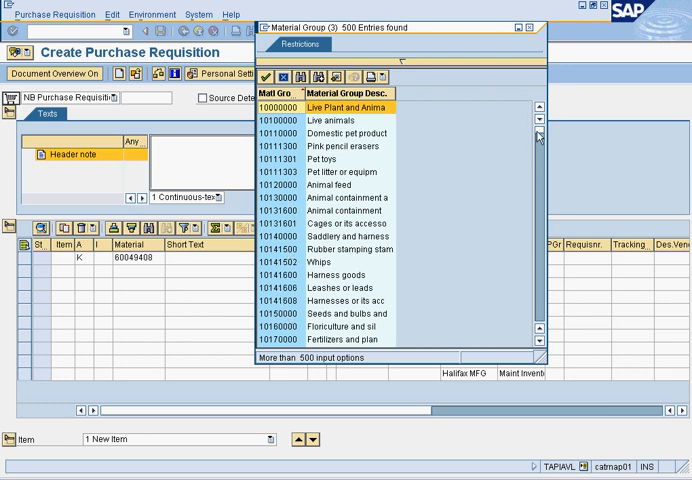
scroll("down", 3)
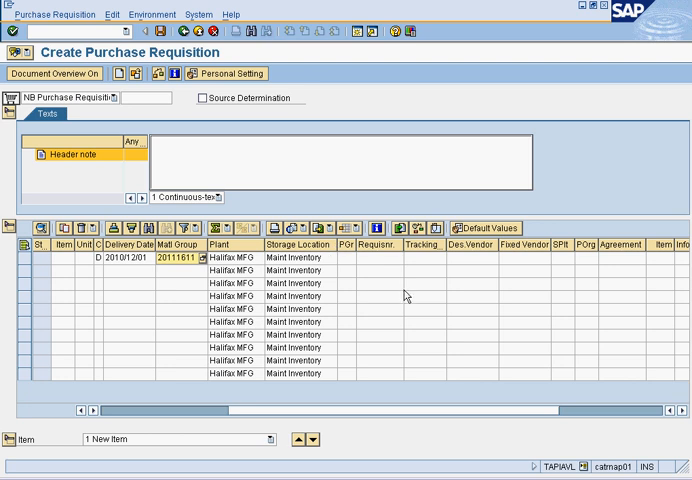
mouse_move(347, 263)
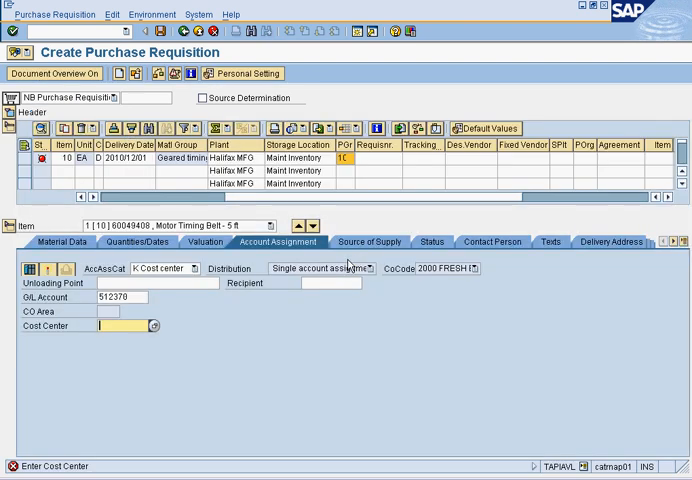
Step: Enter cost center 2507 and price 100 CAD, then save it as requisition 10080561
type("2507")
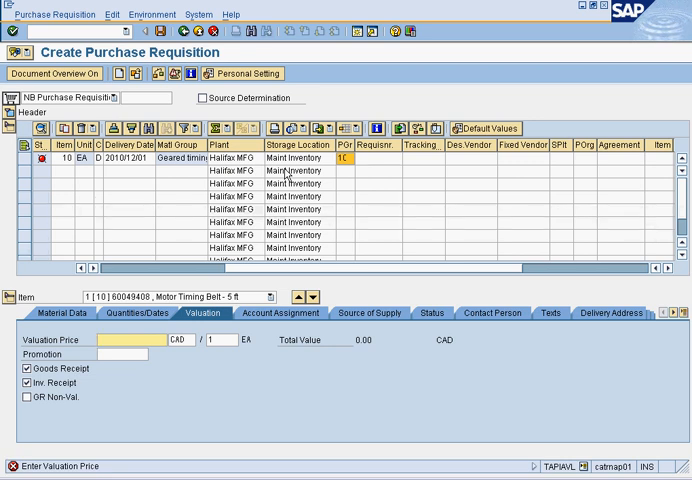
type("100.00")
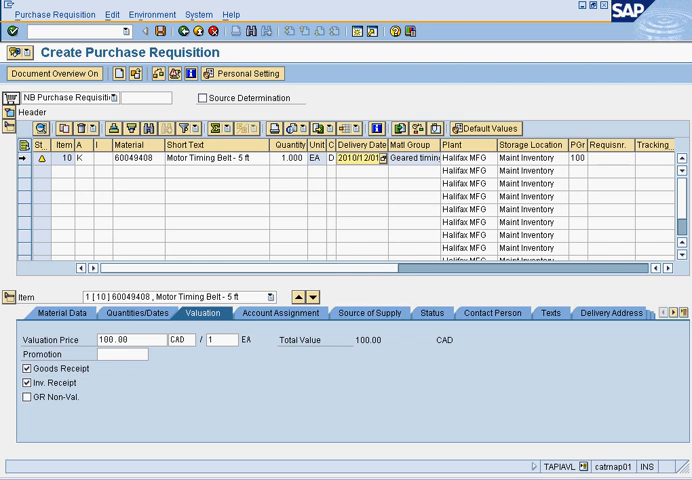
left_click(13, 163)
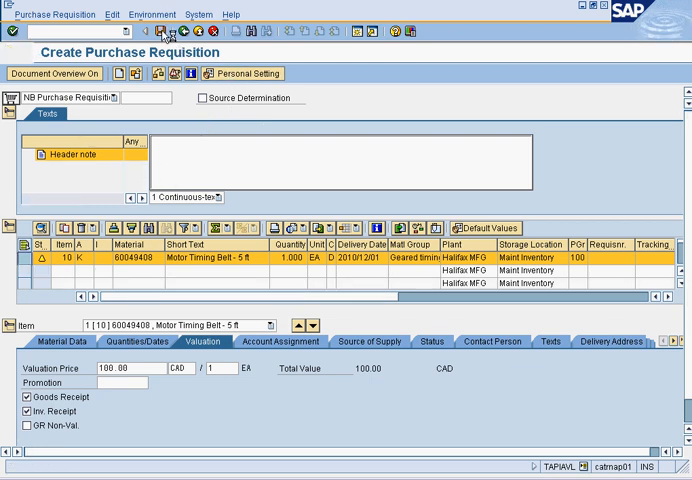
left_click(182, 31)
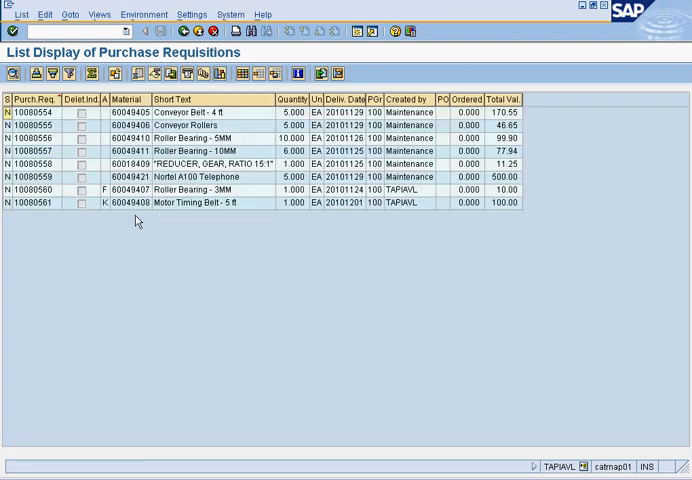
mouse_move(283, 219)
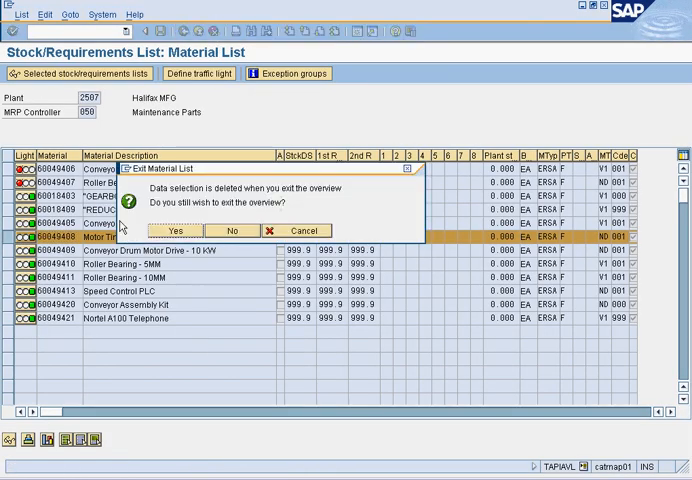
Step: Confirm Yes in Exit Material List to reach the plant 2507 selection screen
left_click(175, 230)
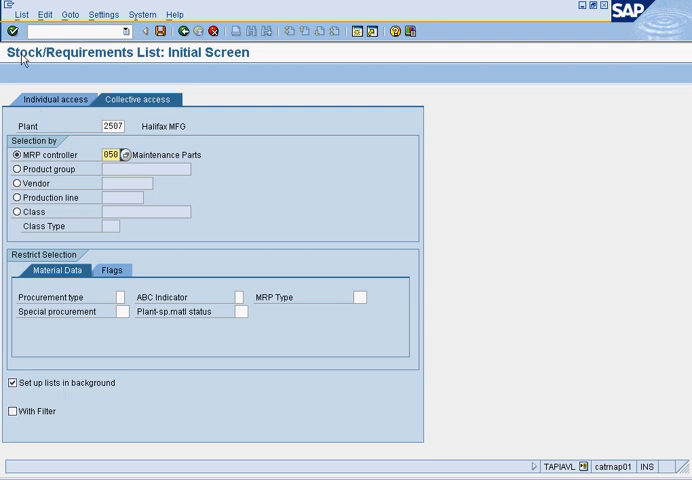